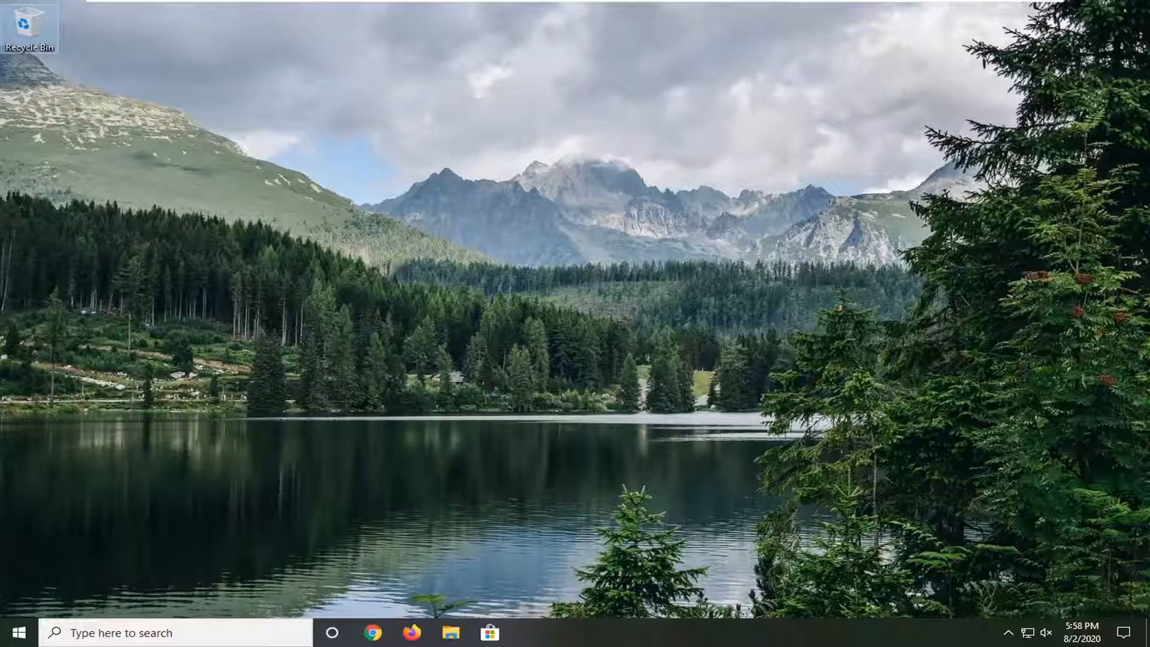
pyautogui.moveTo(566, 253)
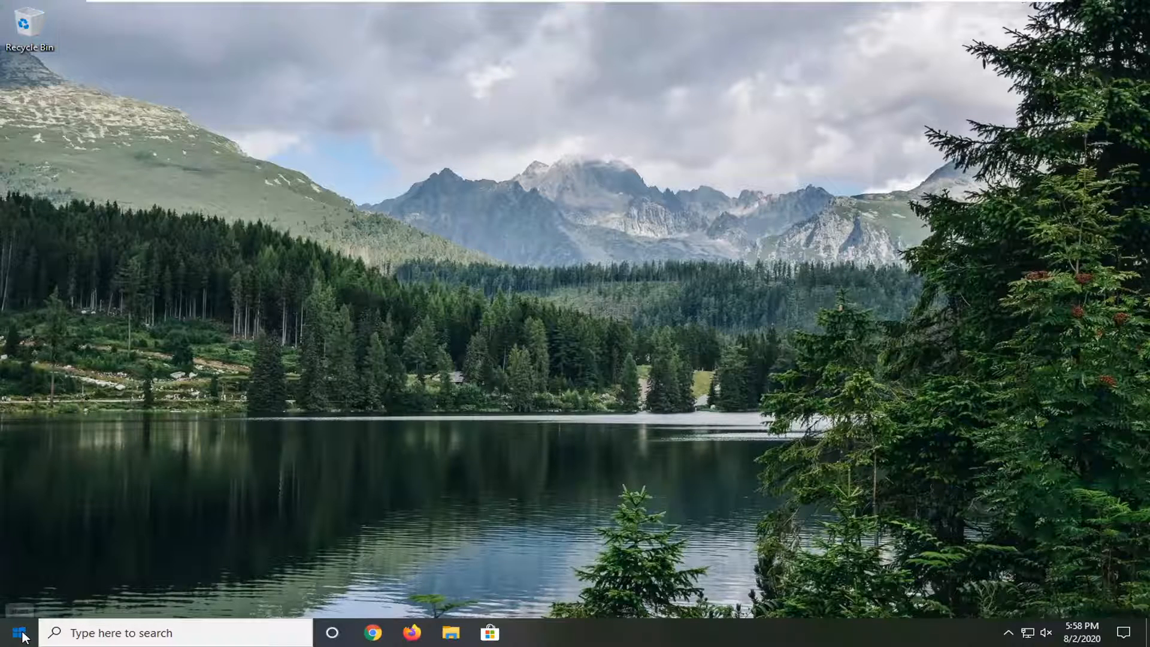
# - Launch Windows Settings from the Start menu's expanded left sidebar
pyautogui.click(19, 633)
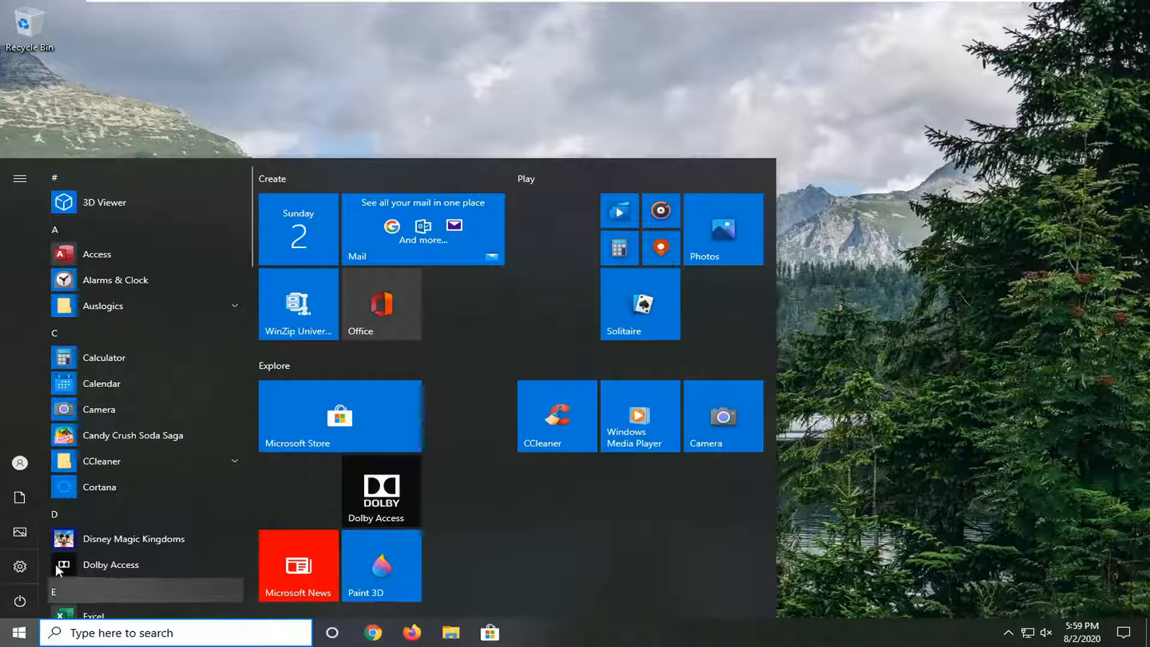
pyautogui.click(20, 179)
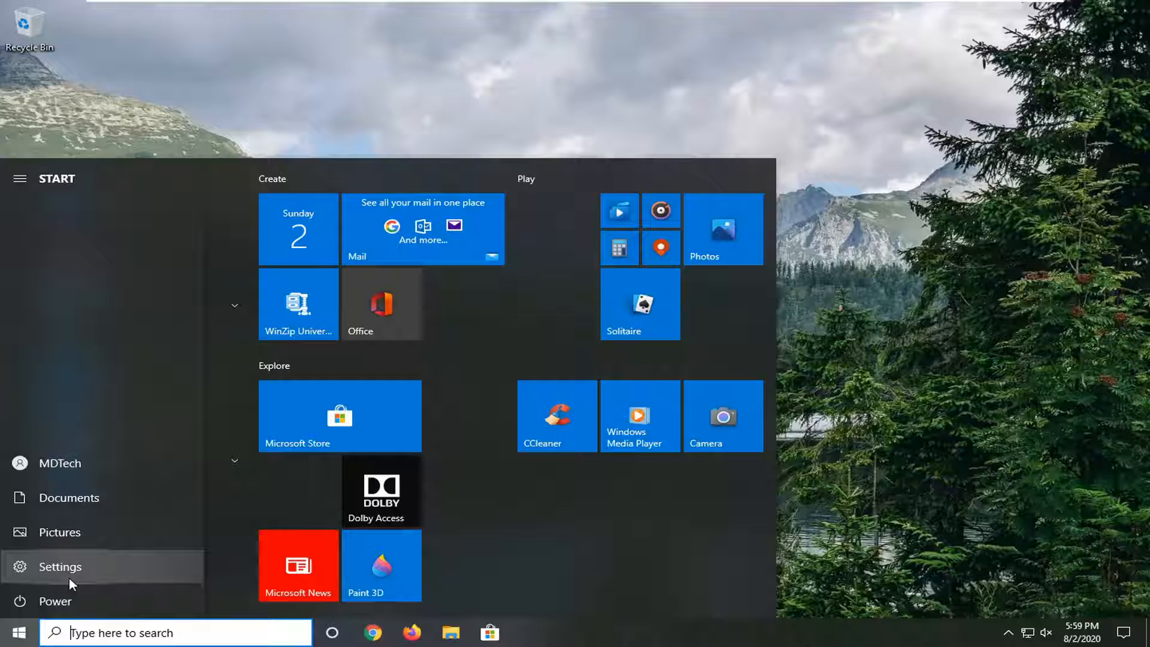
pyautogui.moveTo(87, 566)
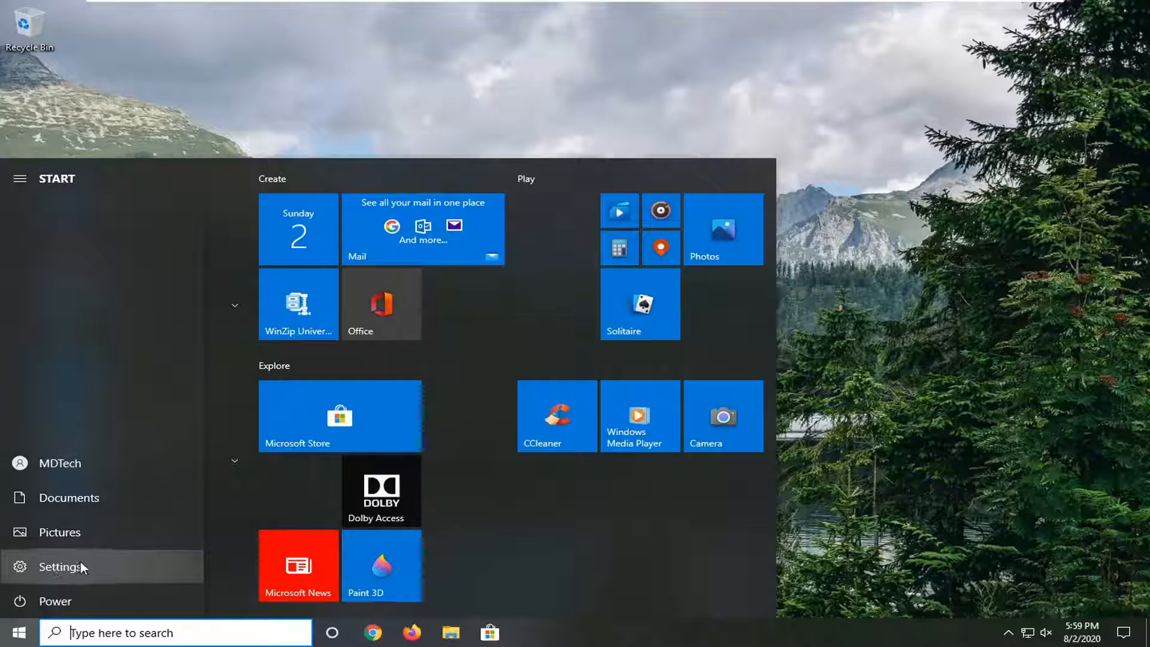
pyautogui.click(52, 566)
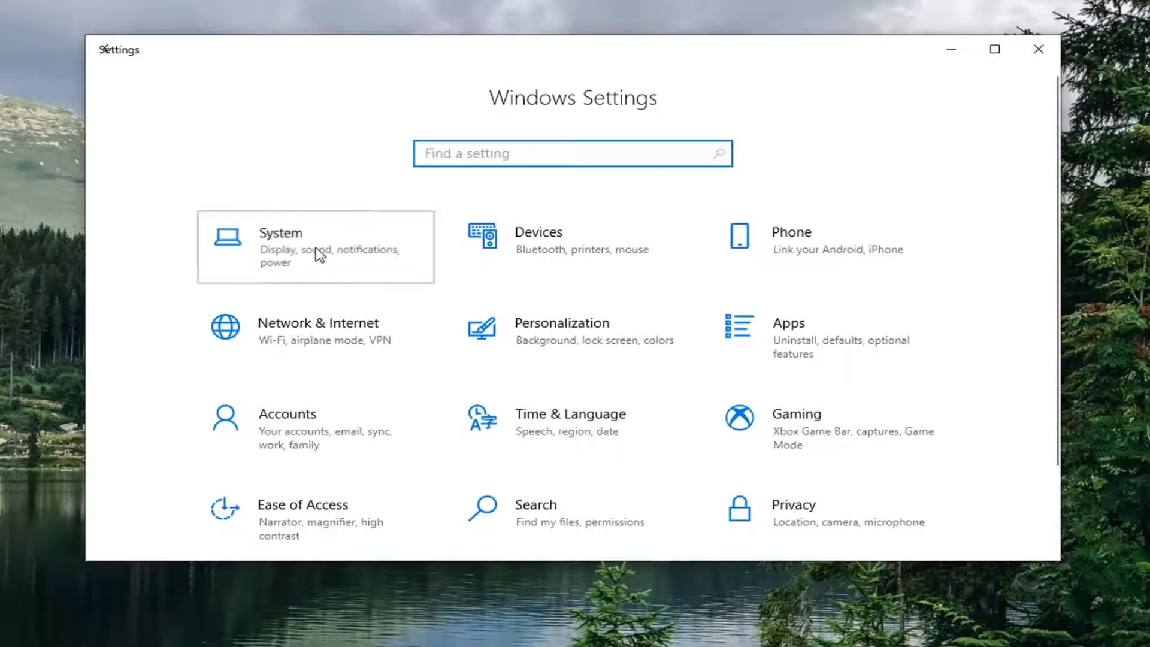
# - Navigate to System > Storage, where Storage Sense shows On
pyautogui.click(280, 246)
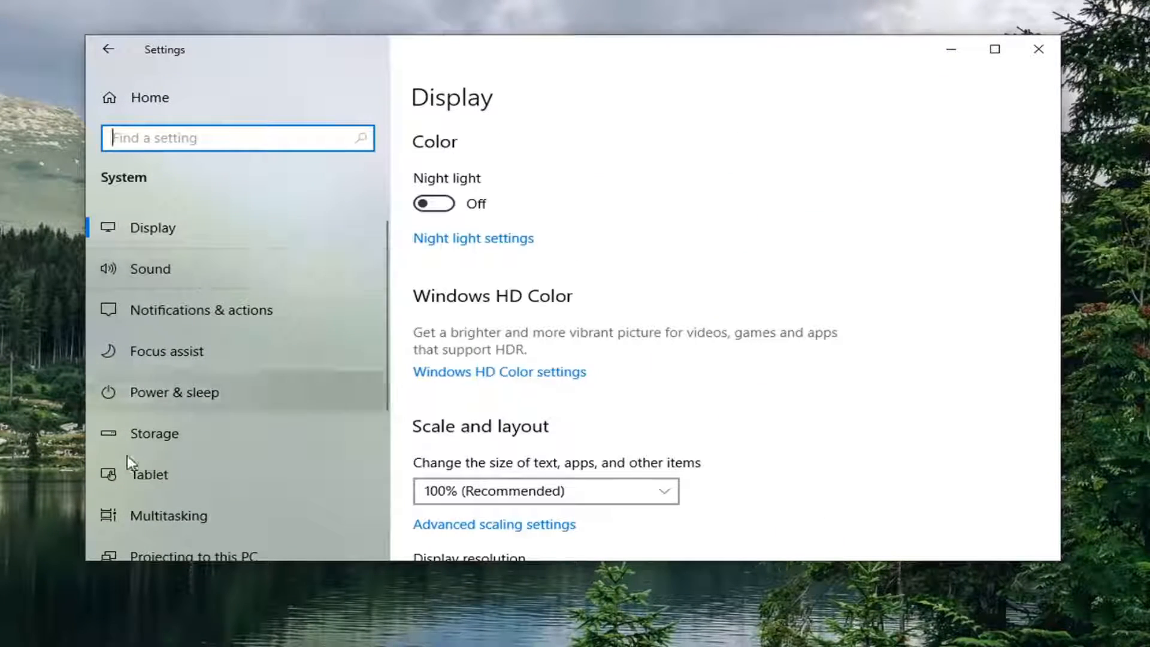
pyautogui.click(155, 432)
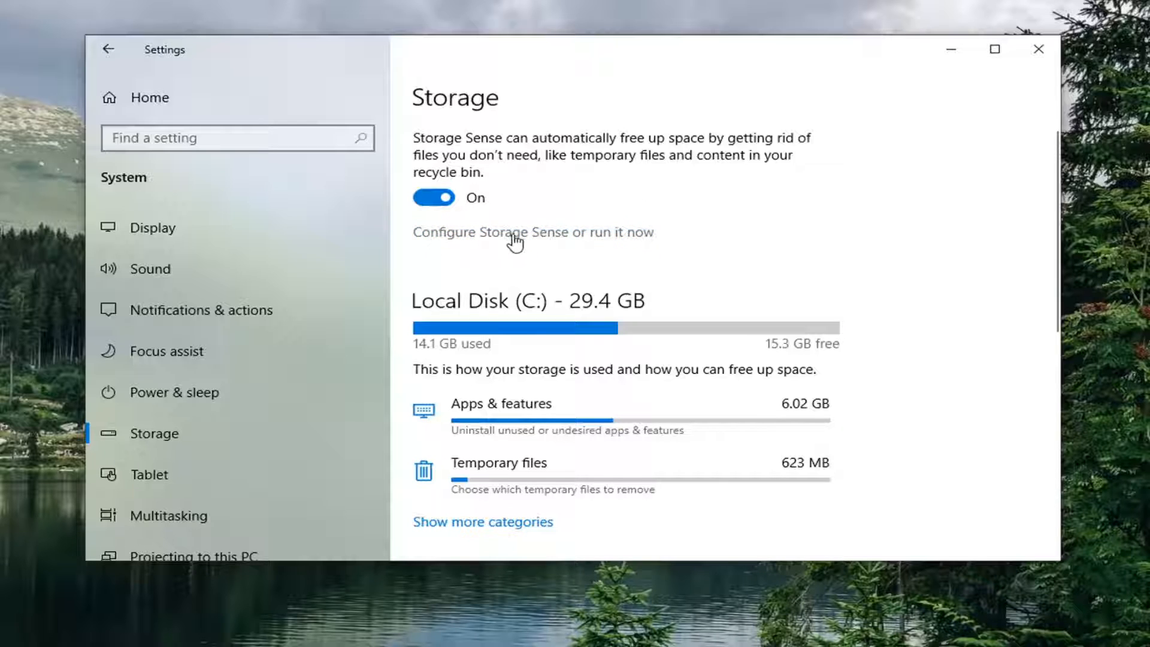
# - Go into 'Configure Storage Sense or run it now' and view the Temporary Files options
pyautogui.click(534, 231)
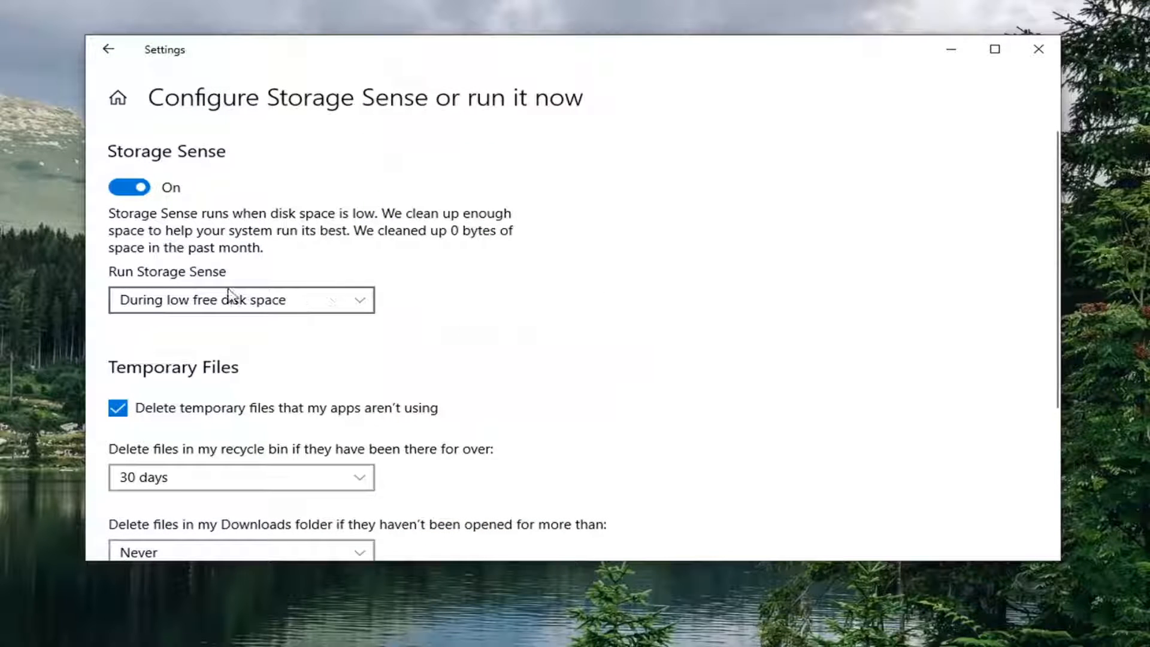
pyautogui.moveTo(539, 295)
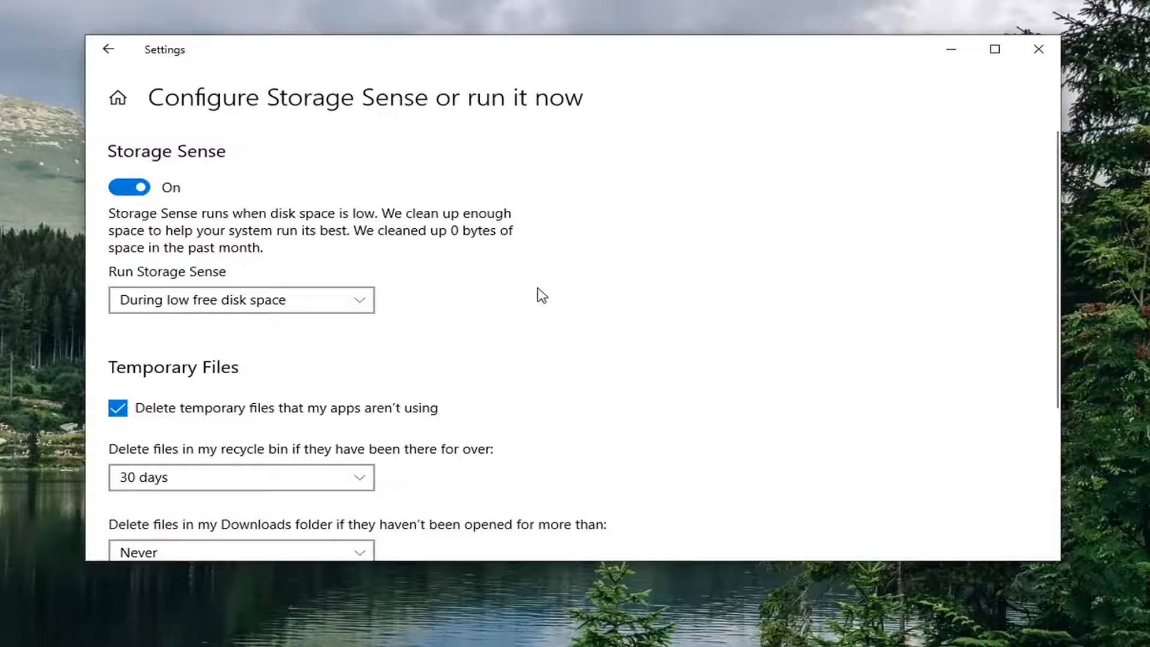
pyautogui.scroll(-3)
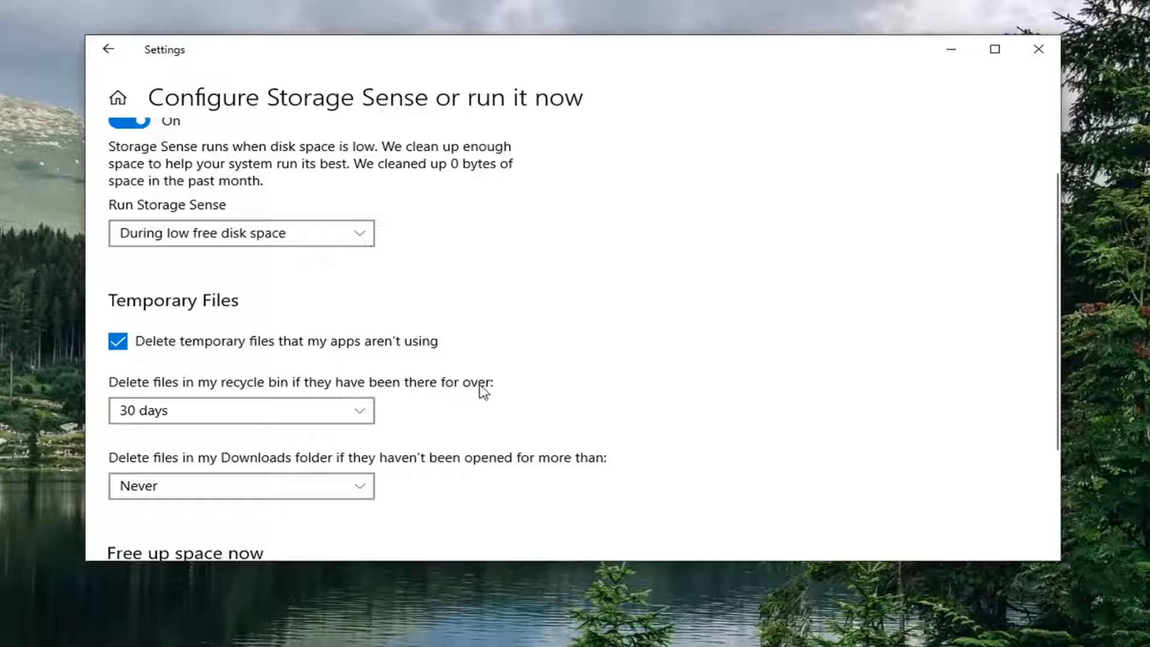
pyautogui.click(240, 409)
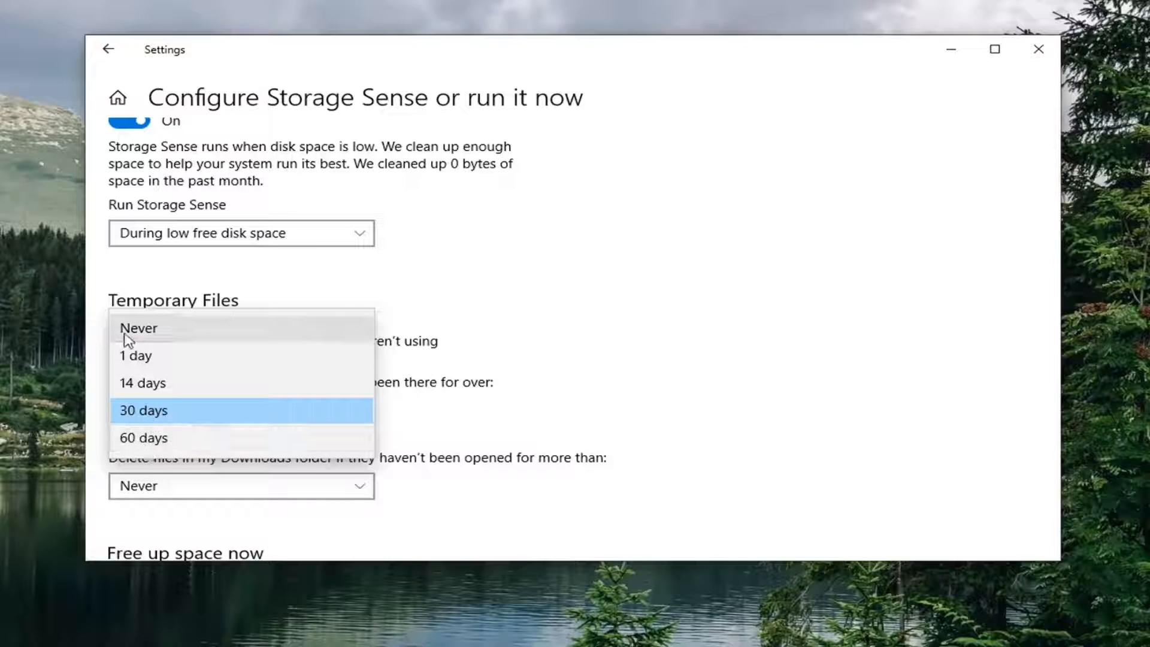
pyautogui.moveTo(187, 332)
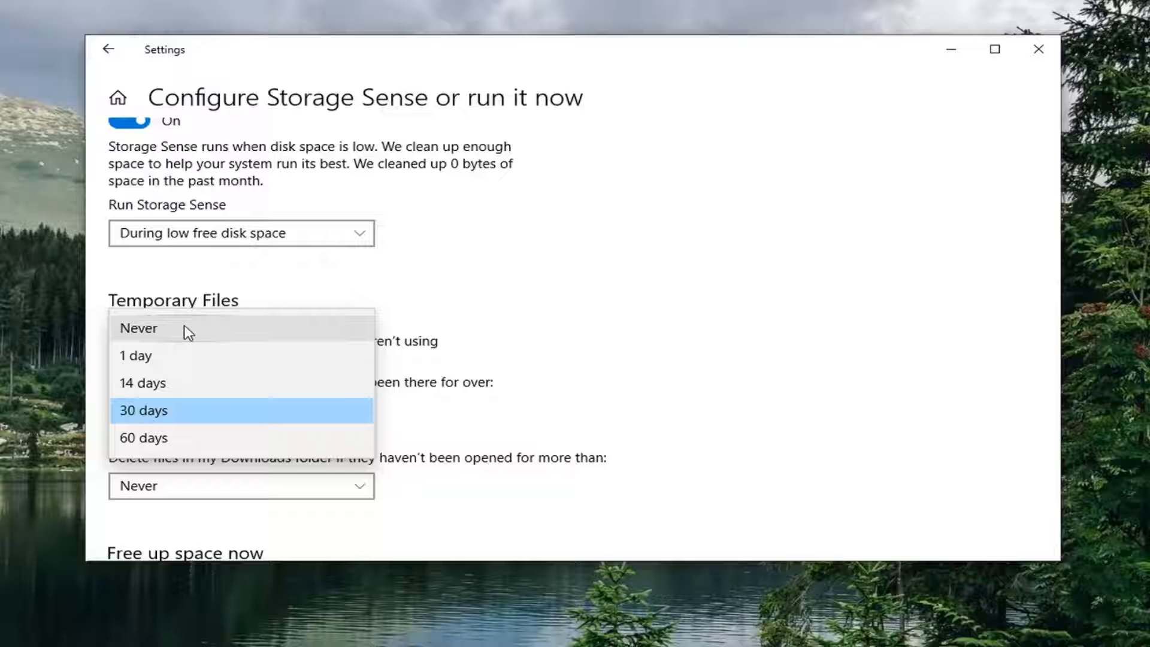
pyautogui.moveTo(560, 355)
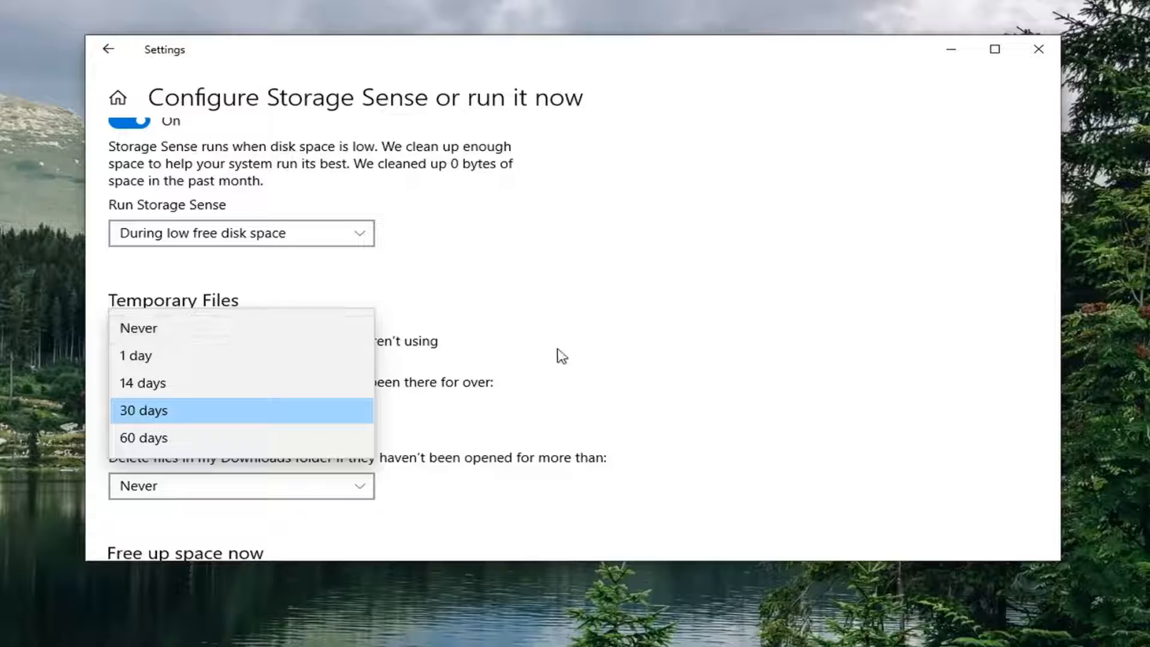
pyautogui.click(142, 410)
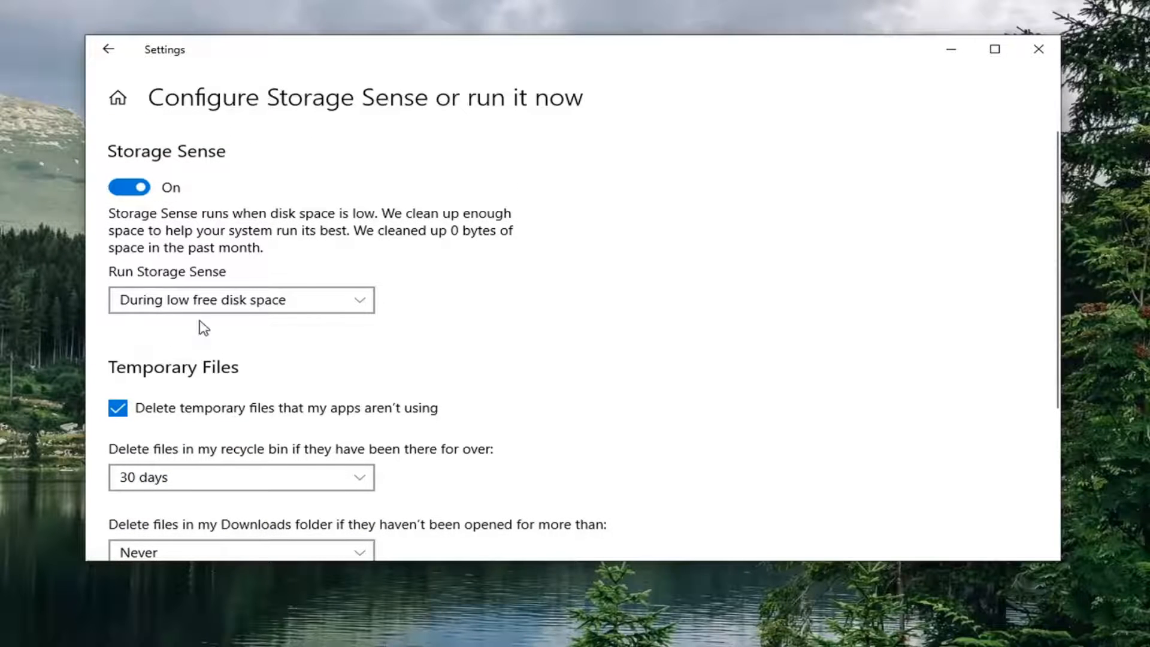
pyautogui.moveTo(353, 299)
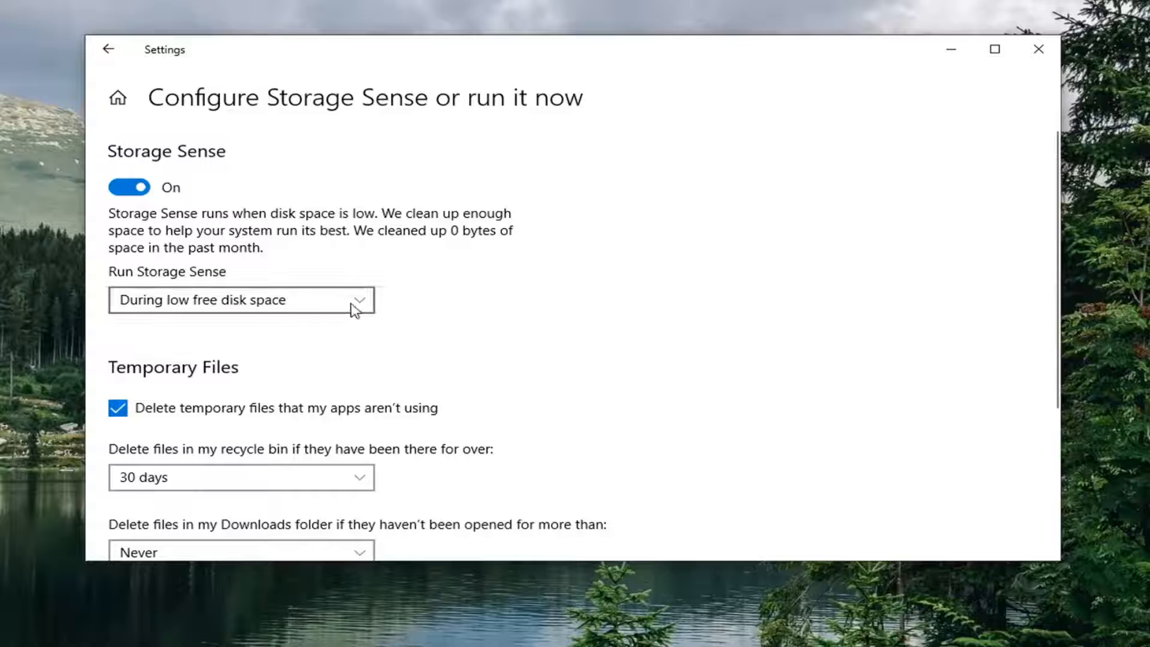
pyautogui.click(241, 299)
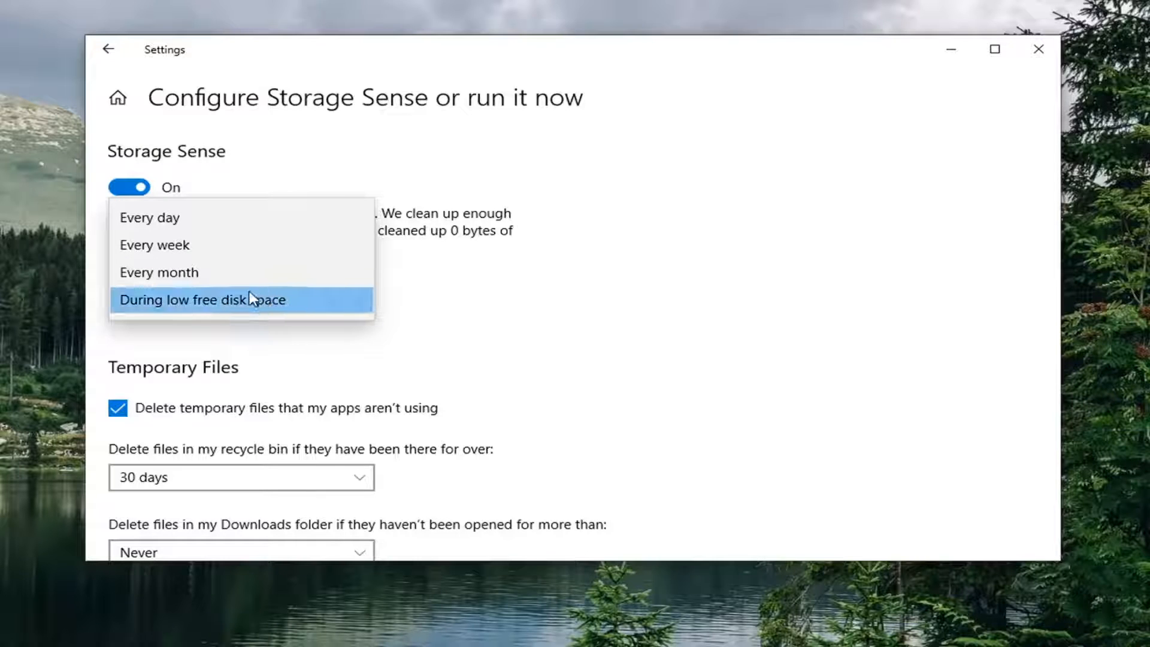
pyautogui.moveTo(203, 299)
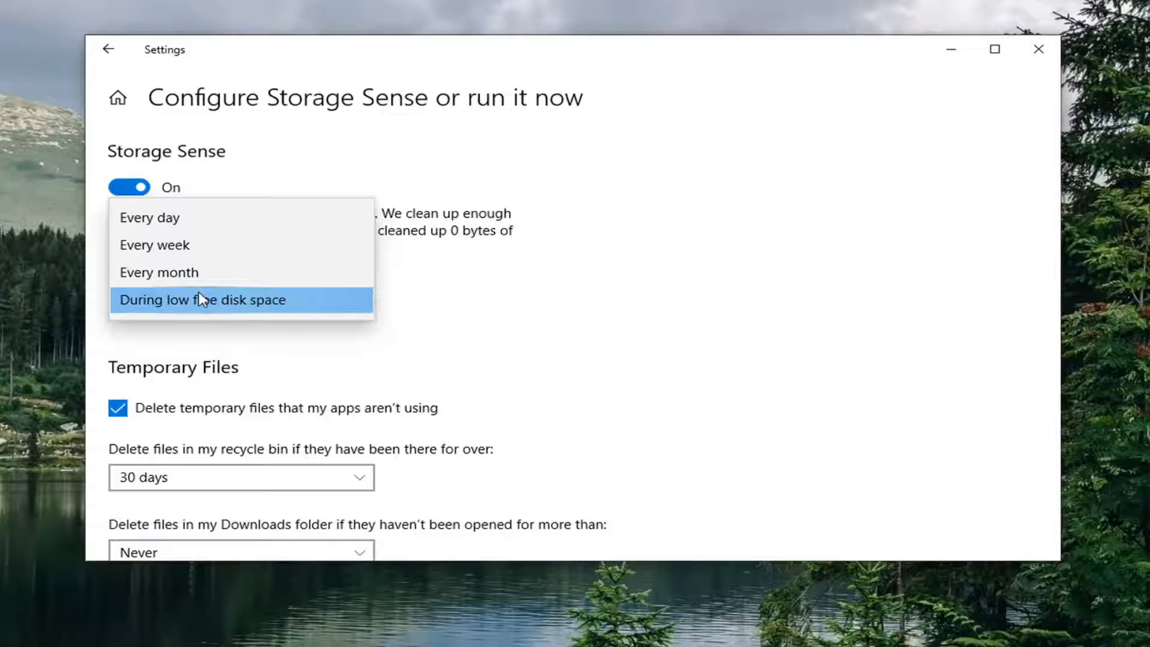
pyautogui.moveTo(180, 217)
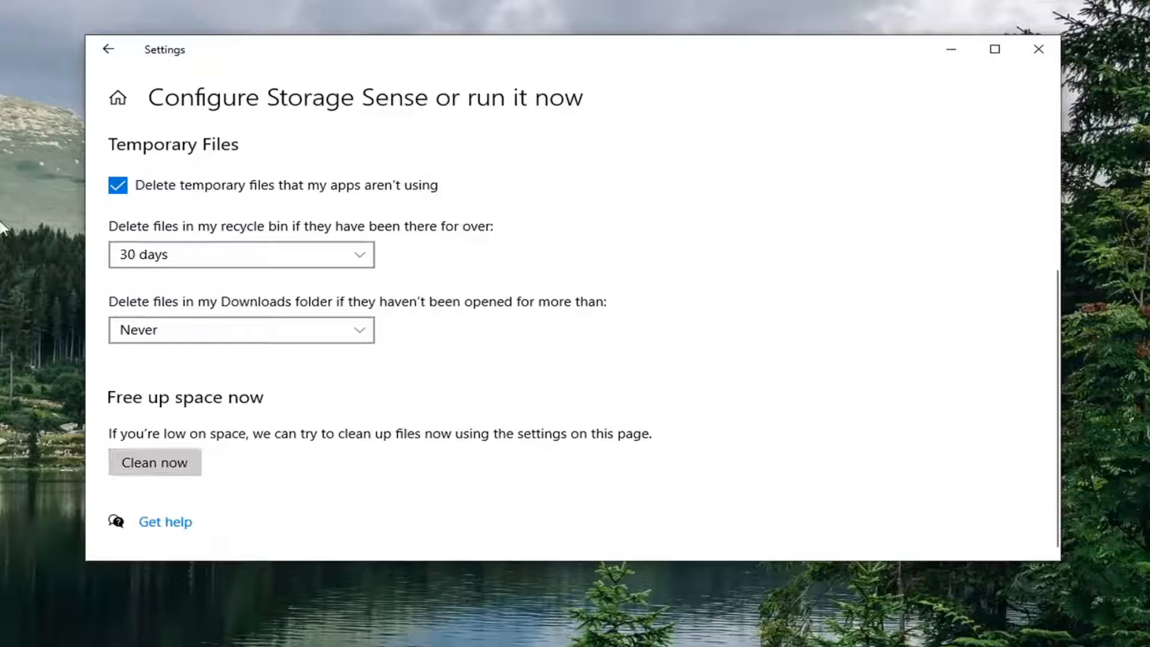
pyautogui.moveTo(518, 370)
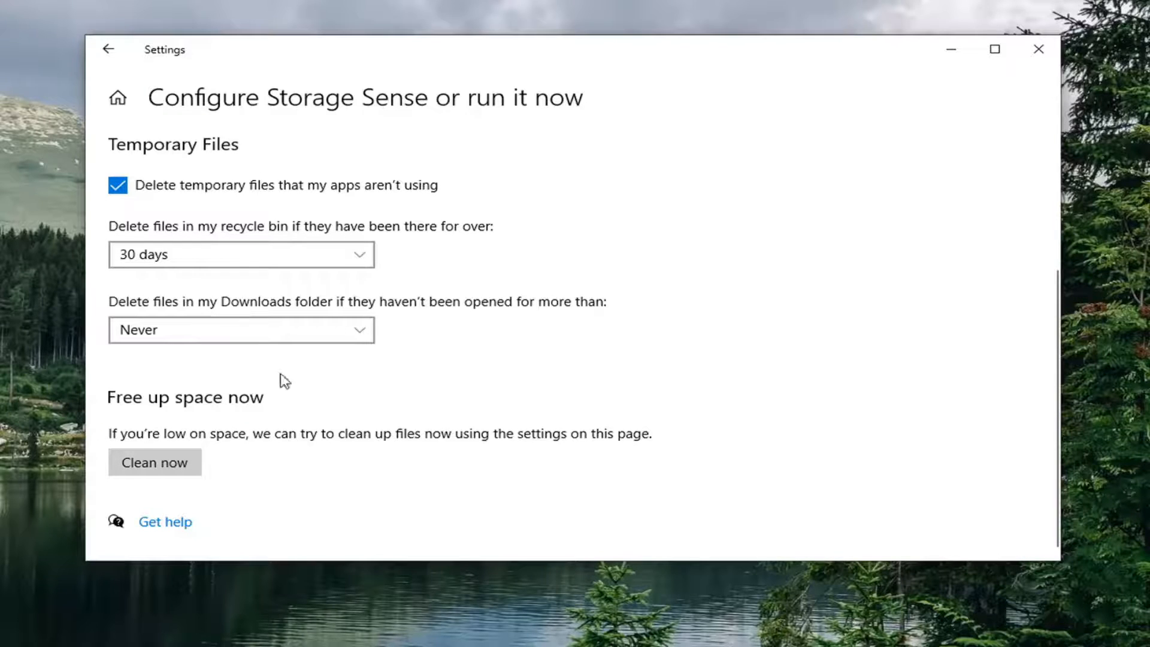
# - Return to the Storage page and close Settings, leaving Storage Sense on
pyautogui.scroll(3)
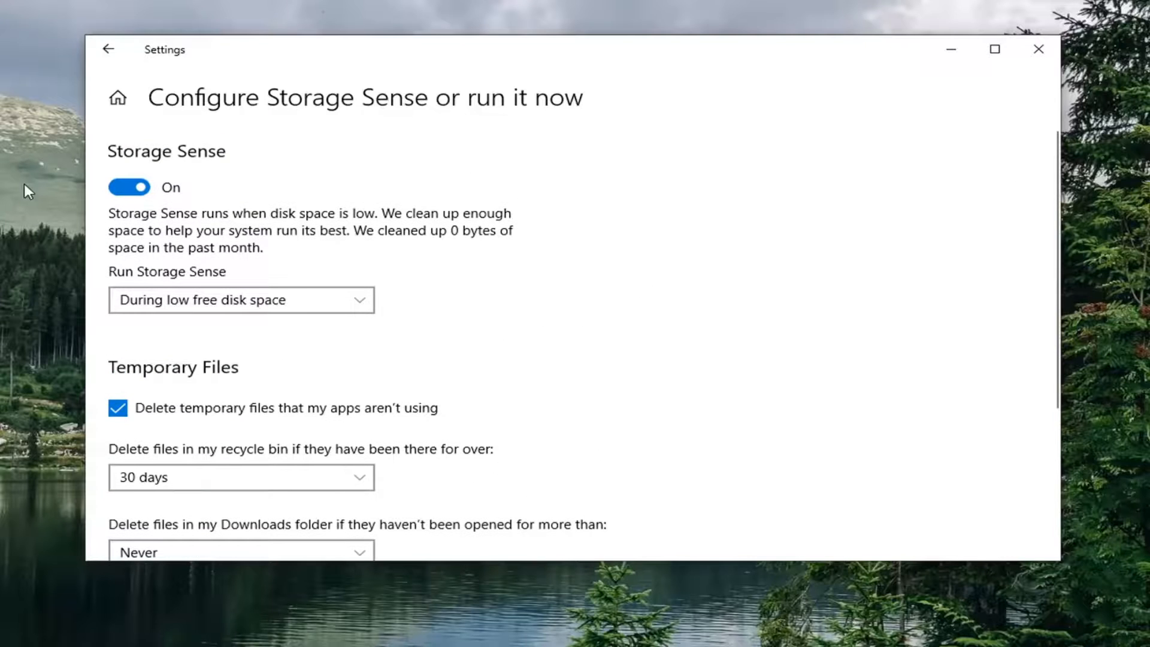
pyautogui.click(109, 49)
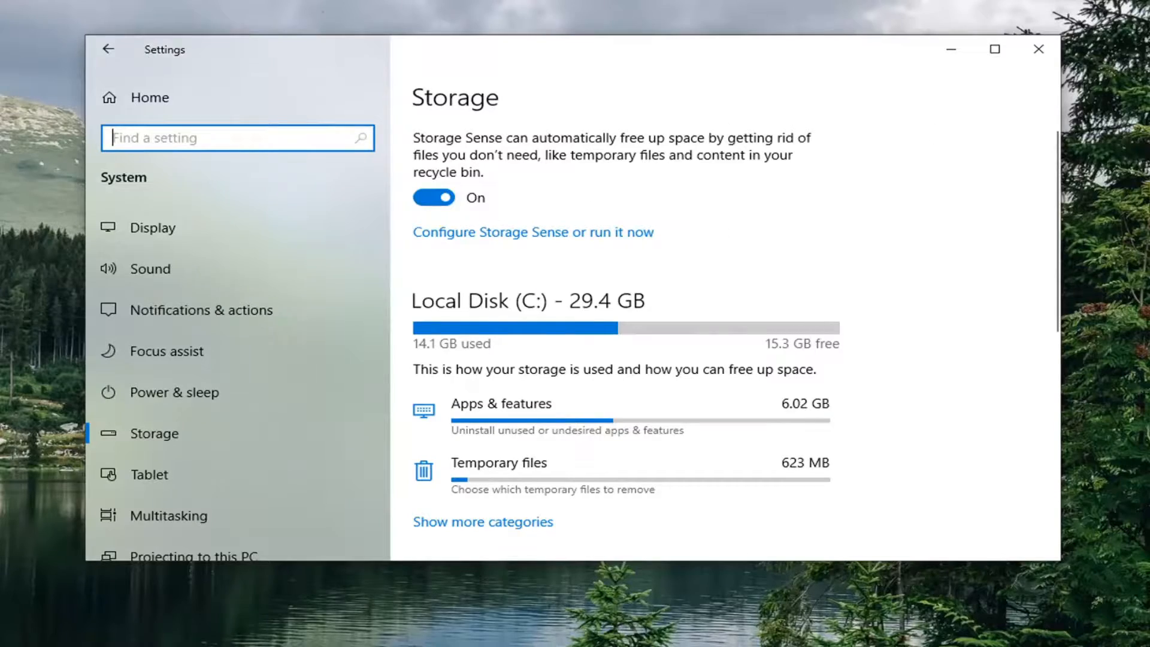
pyautogui.click(1039, 49)
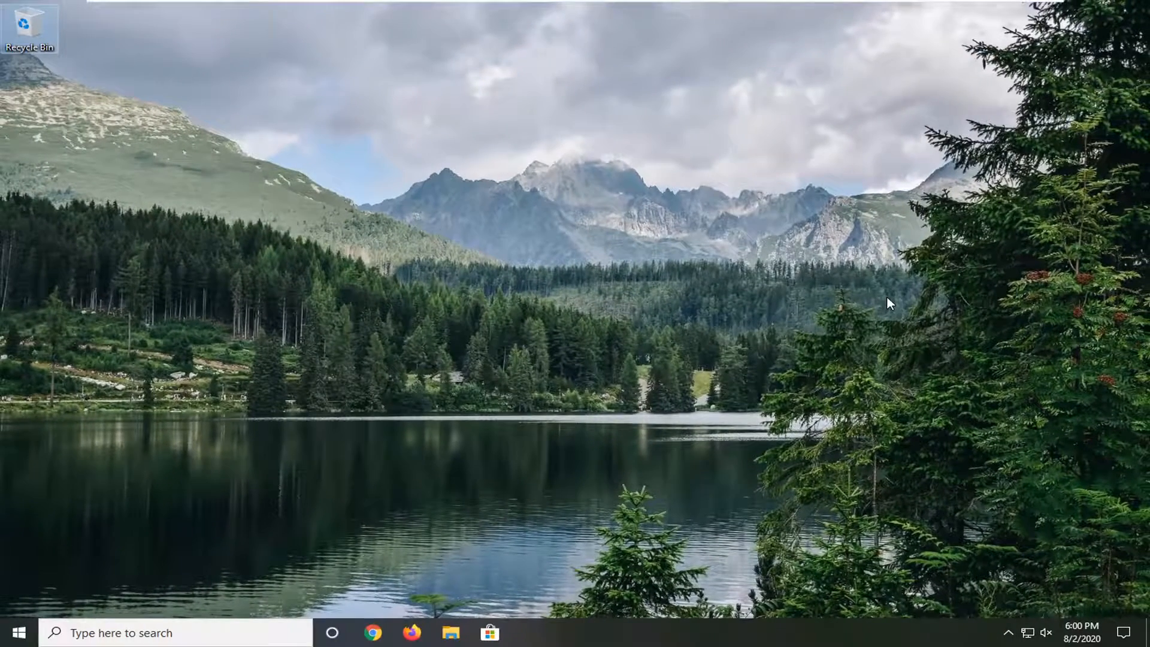